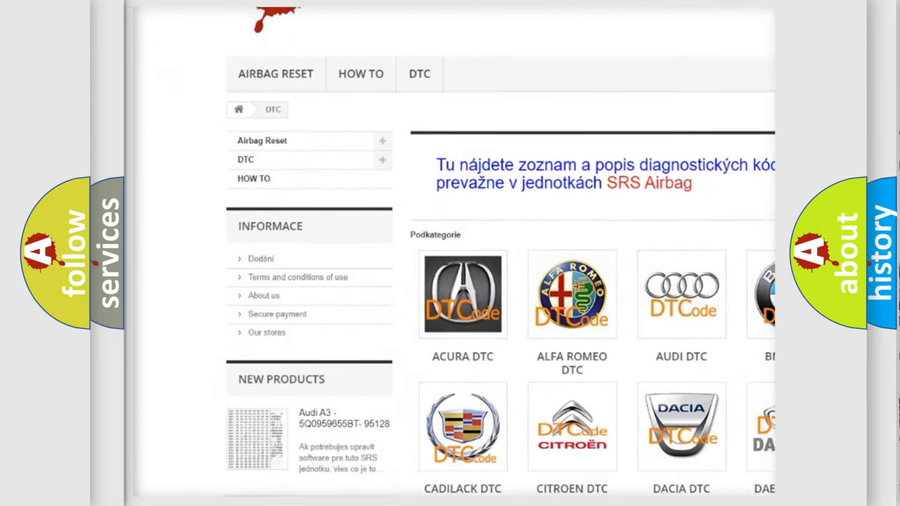
{"action": "scroll", "scroll_direction": "down", "scroll_amount": 3}
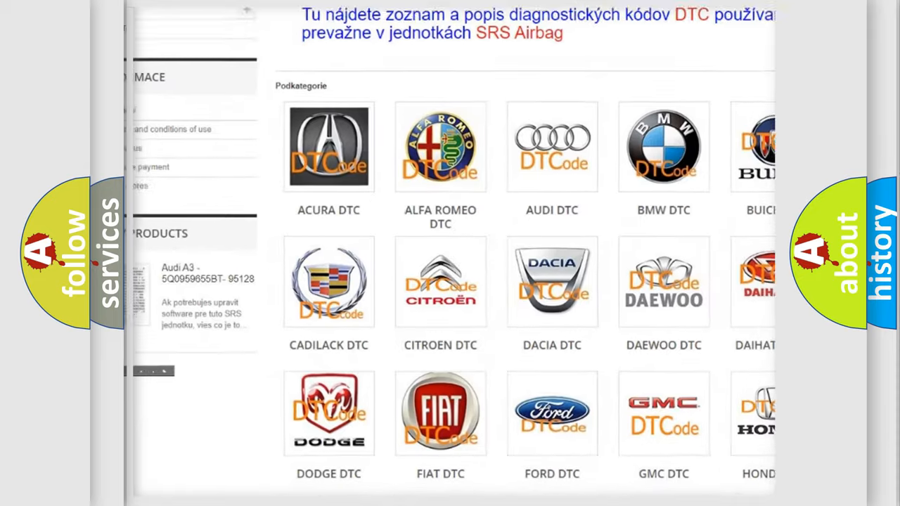
{"action": "scroll", "scroll_direction": "down", "scroll_amount": 3}
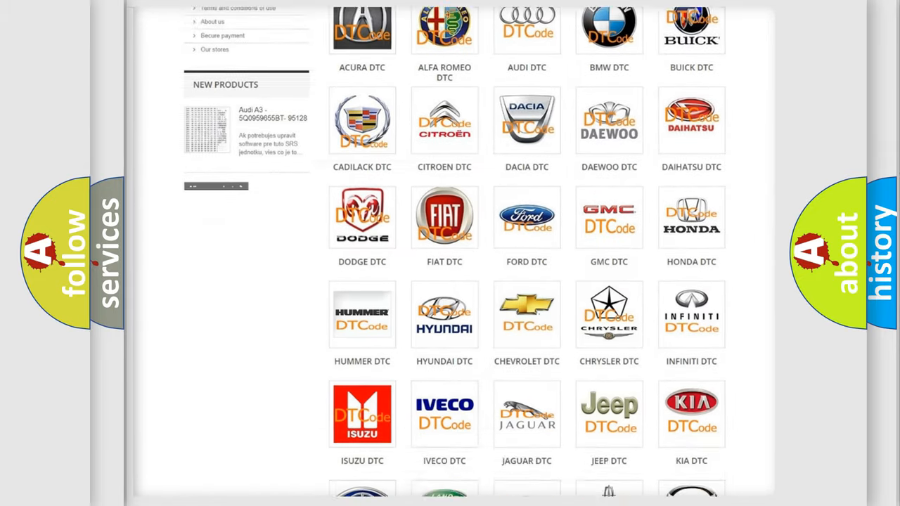
{"action": "scroll", "scroll_direction": "down", "scroll_amount": 3}
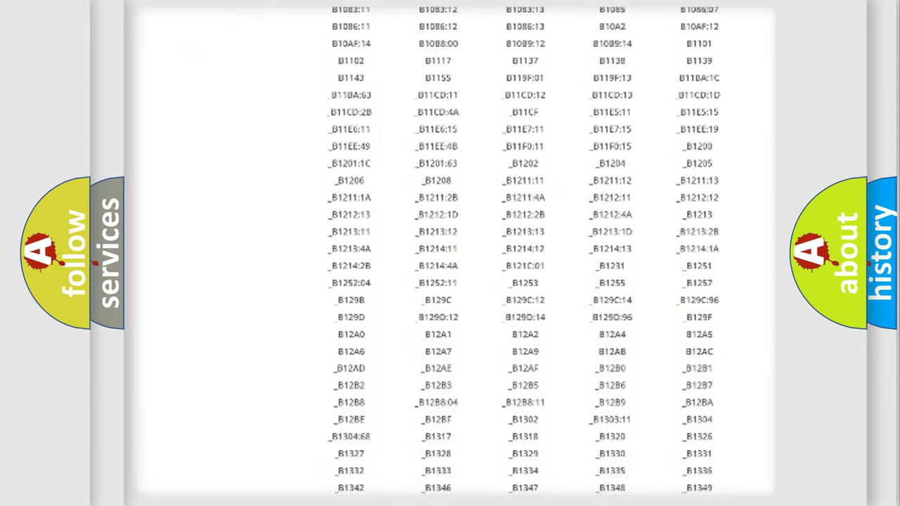
{"action": "scroll", "scroll_direction": "down", "scroll_amount": 3}
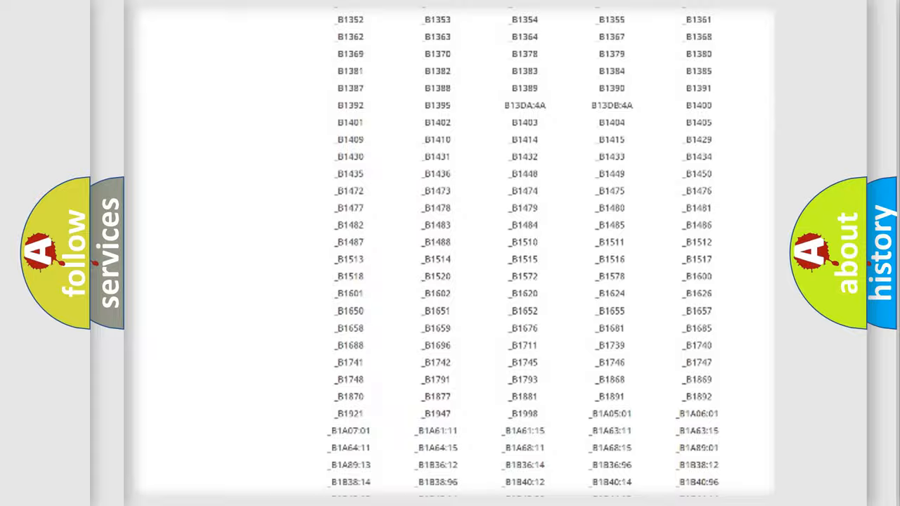
{"action": "scroll", "scroll_direction": "up", "scroll_amount": 3}
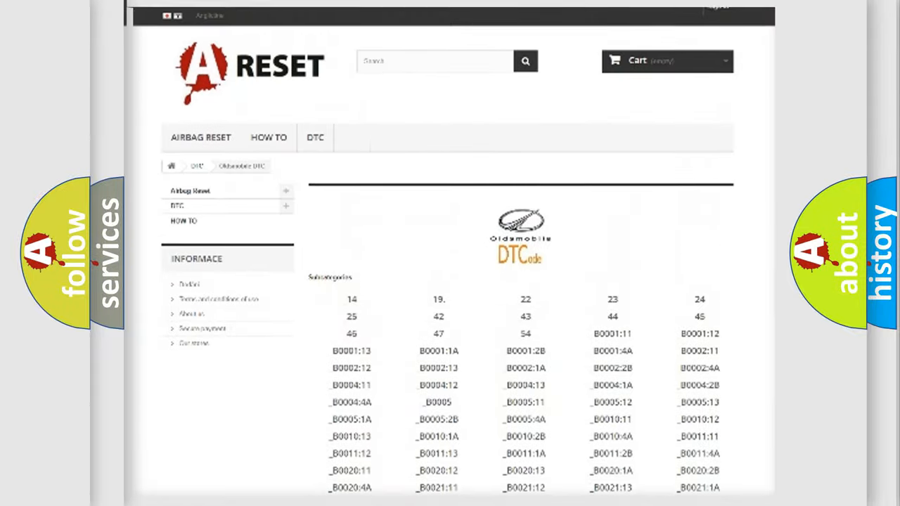